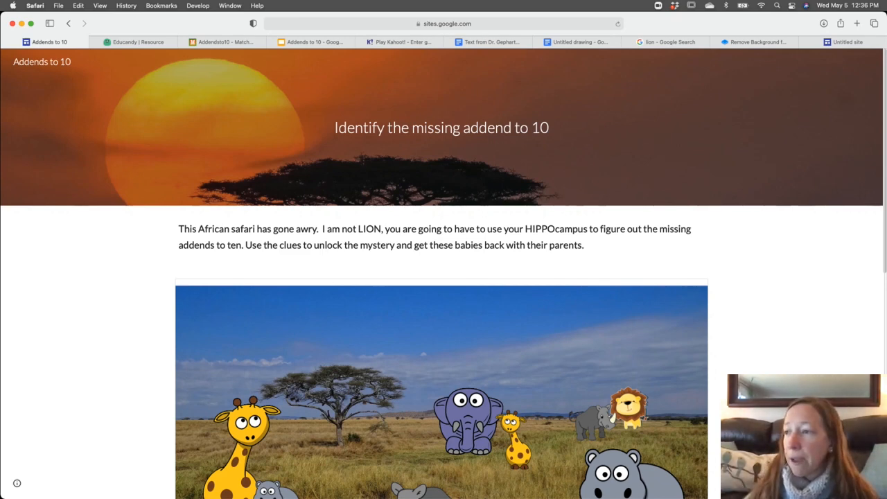
- Switch to the Educandy Addends to 10 activity and browse its list of game types
{"action": "scroll", "scroll_direction": "down", "scroll_amount": 3}
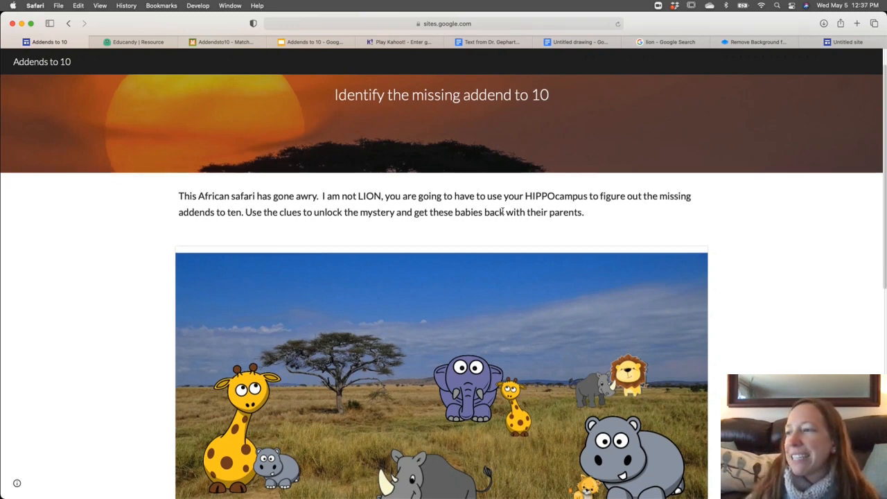
{"action": "scroll", "scroll_direction": "down", "scroll_amount": 3}
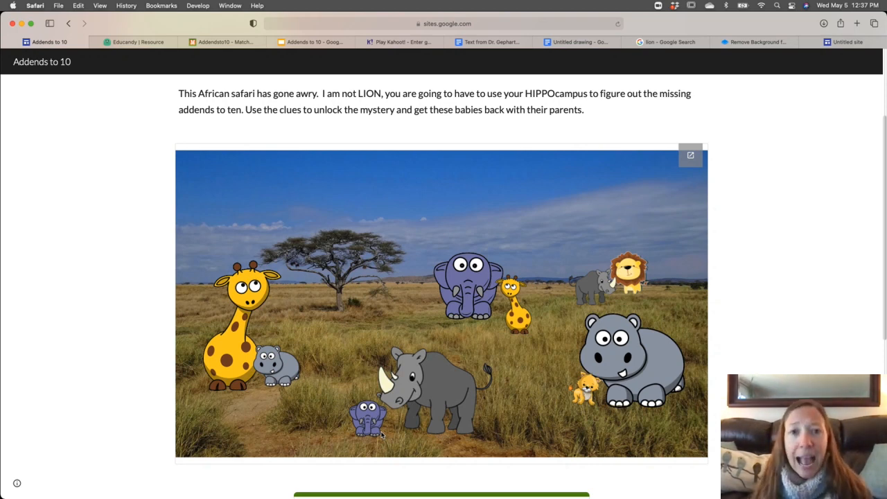
{"action": "mouse_move", "coordinate": [366, 428]}
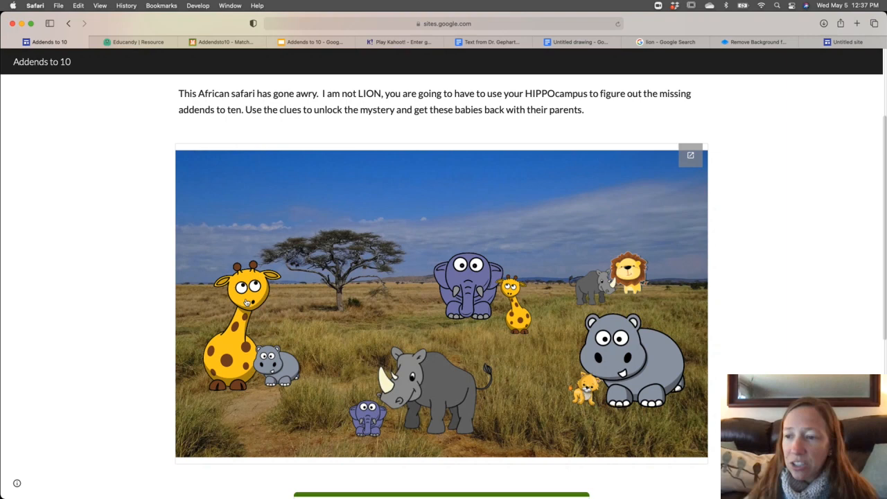
{"action": "mouse_move", "coordinate": [290, 301]}
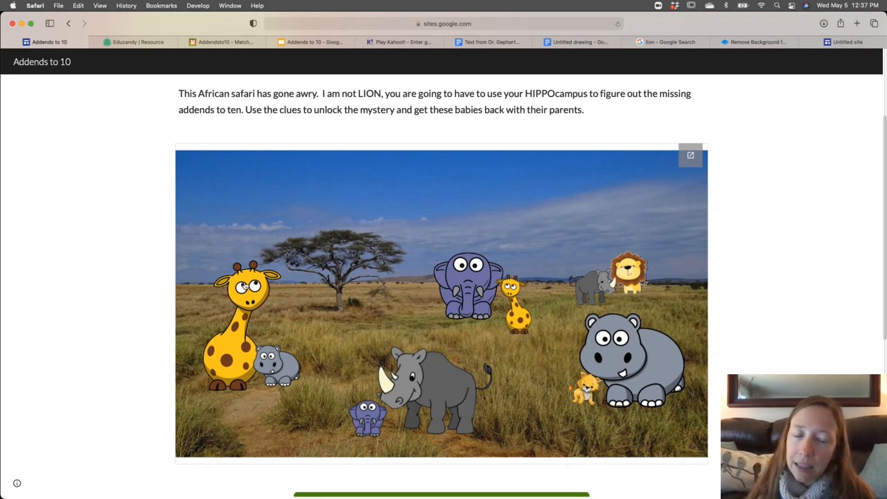
{"action": "mouse_move", "coordinate": [164, 84]}
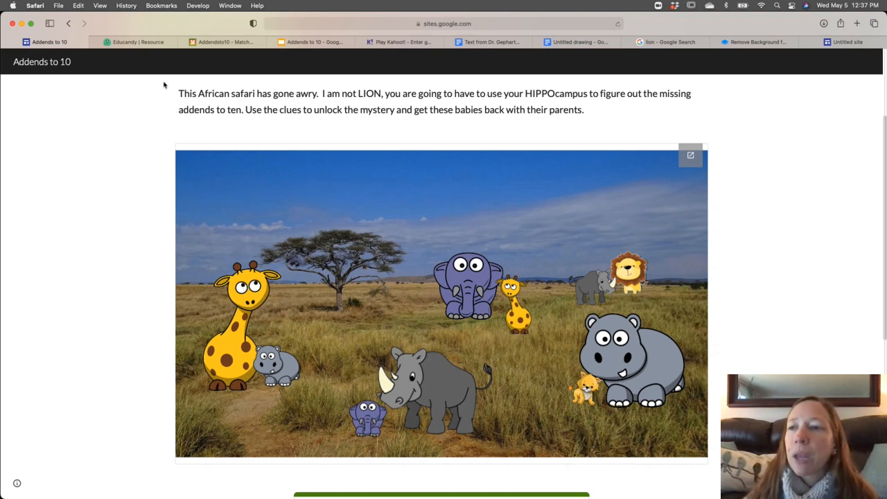
{"action": "left_click", "coordinate": [135, 41]}
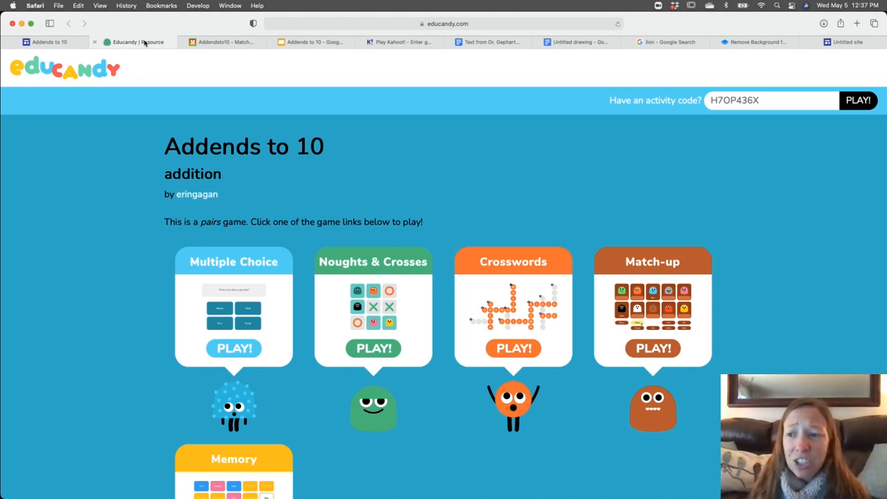
{"action": "mouse_move", "coordinate": [303, 27]}
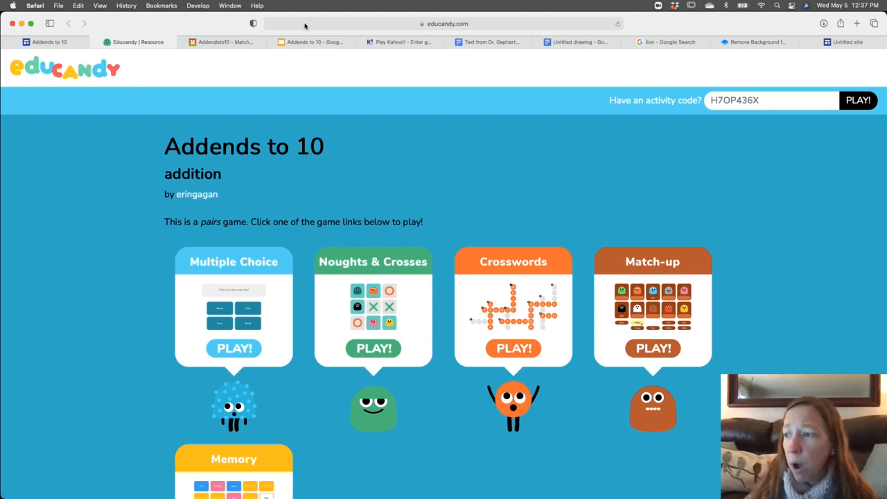
{"action": "scroll", "scroll_direction": "down", "scroll_amount": 3}
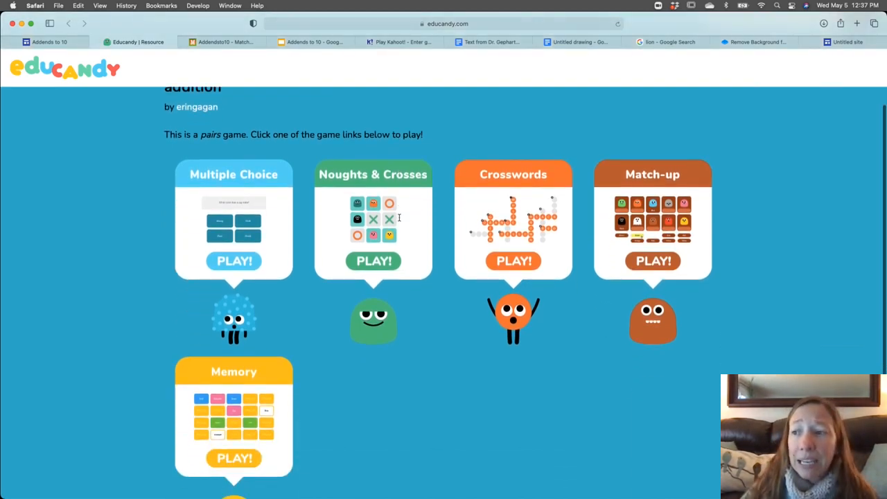
{"action": "scroll", "scroll_direction": "up", "scroll_amount": 3}
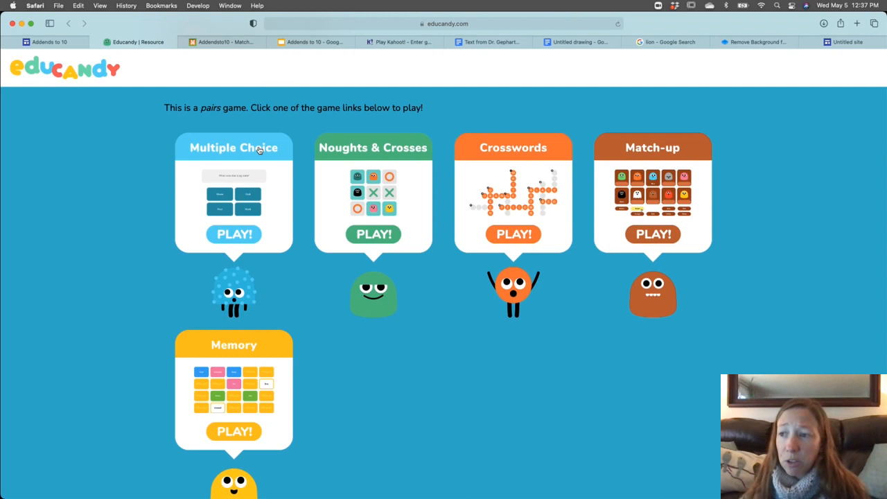
{"action": "mouse_move", "coordinate": [364, 204]}
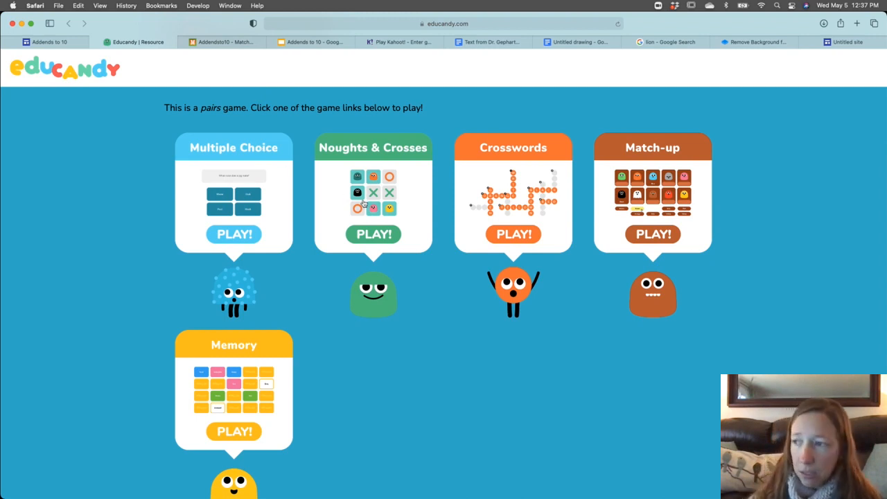
{"action": "mouse_move", "coordinate": [331, 320]}
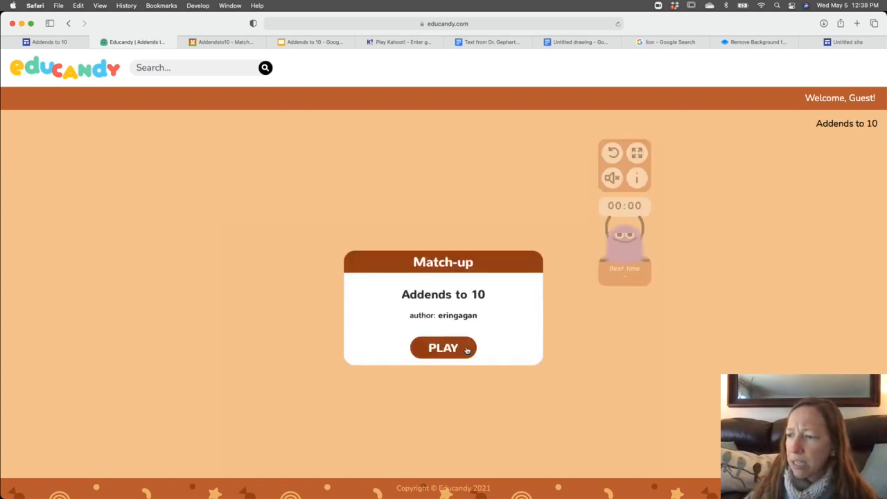
- Start the Match-up game and match a number answer to its addition card
{"action": "left_click", "coordinate": [443, 347]}
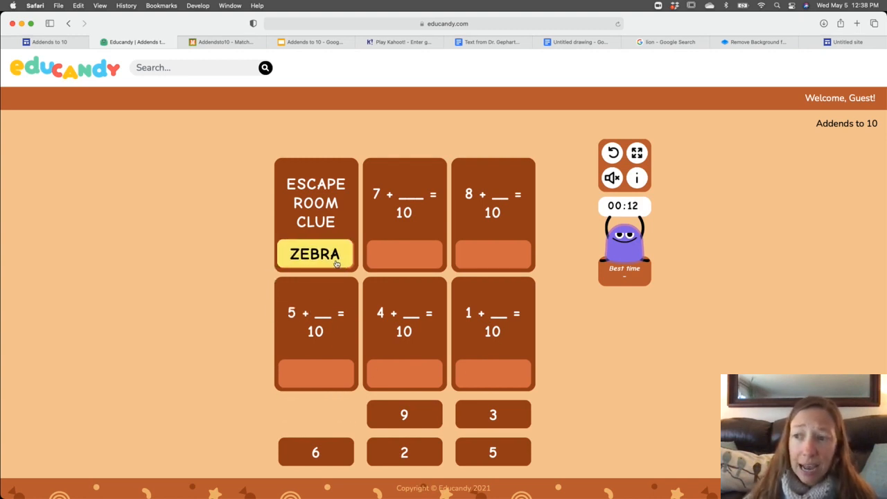
{"action": "left_click", "coordinate": [404, 414]}
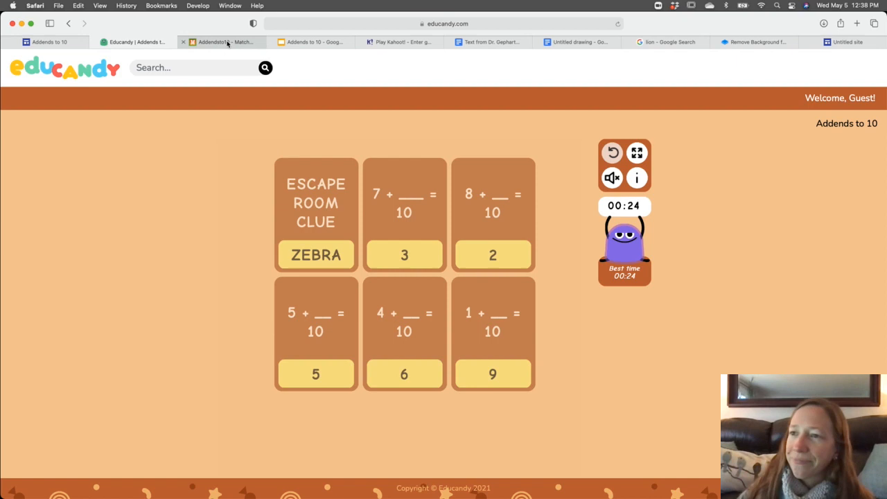
- Switch to the Addendsto10 memory game and flip cards to find matching picture-addend pairs
{"action": "left_click", "coordinate": [222, 42]}
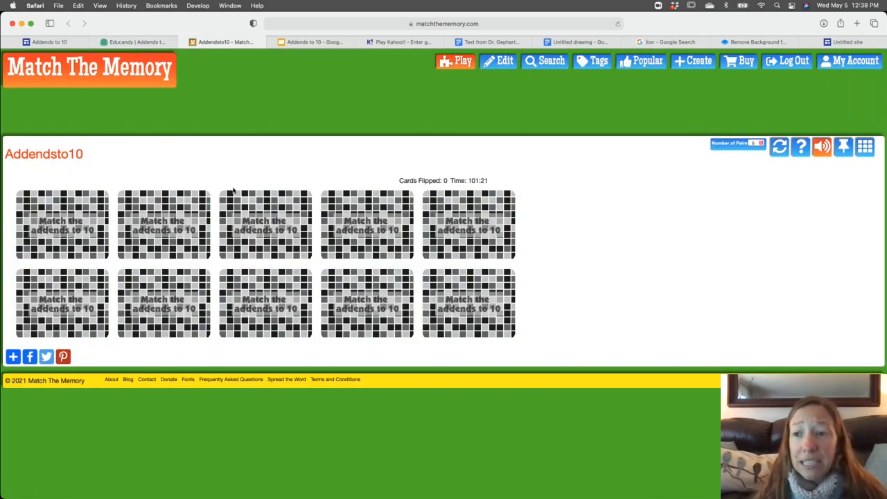
{"action": "left_click", "coordinate": [265, 302]}
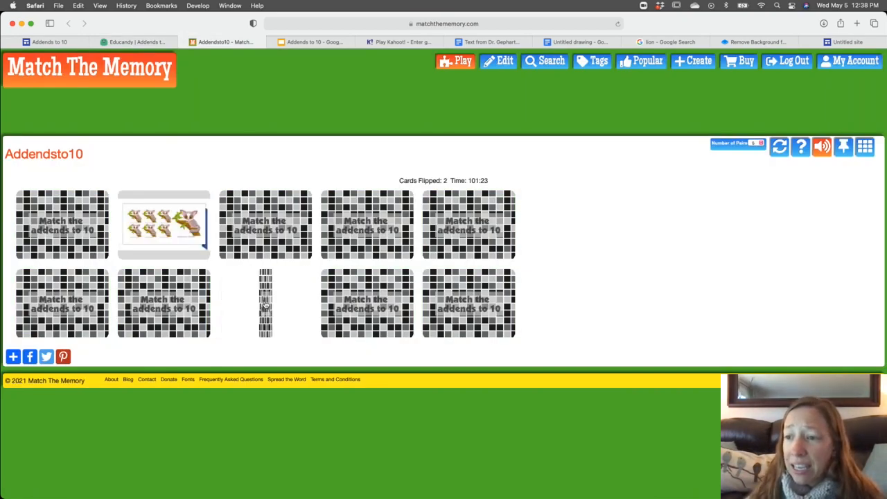
{"action": "left_click", "coordinate": [265, 303]}
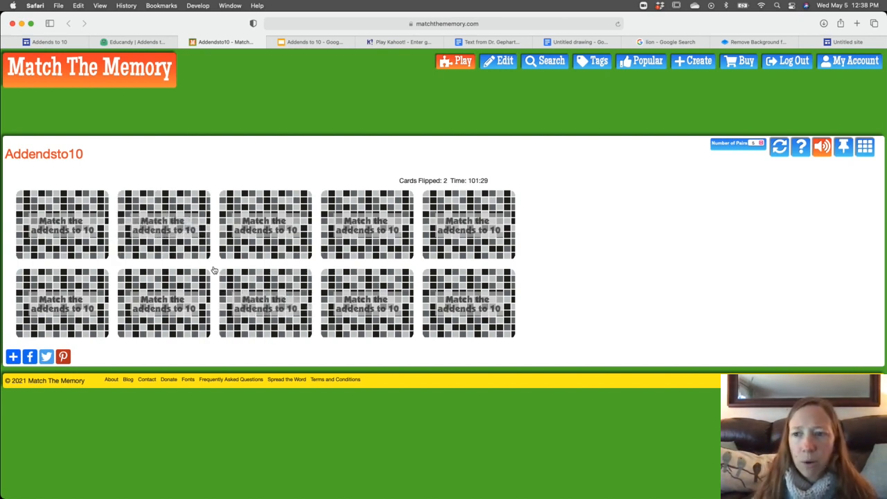
{"action": "left_click", "coordinate": [266, 224]}
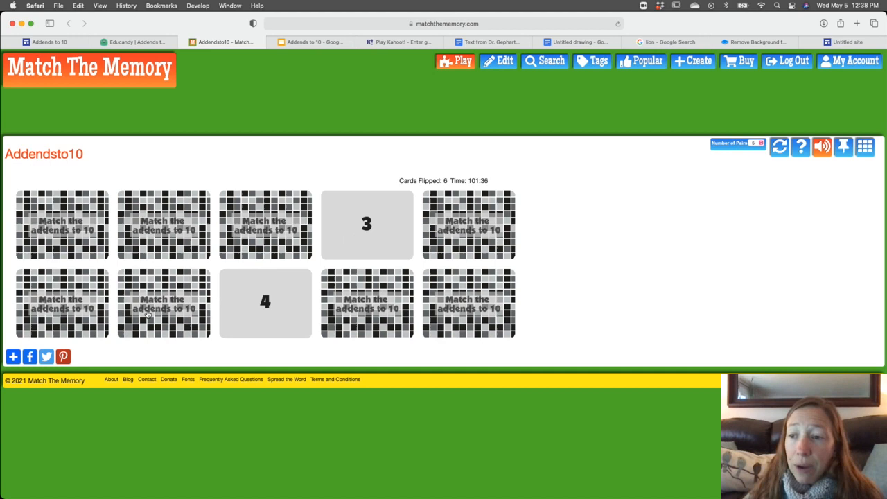
{"action": "left_click", "coordinate": [62, 224]}
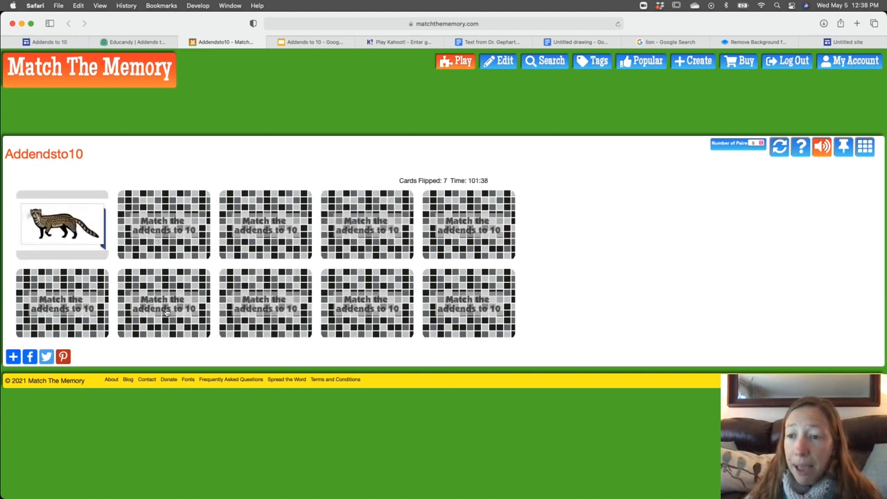
{"action": "left_click", "coordinate": [62, 223]}
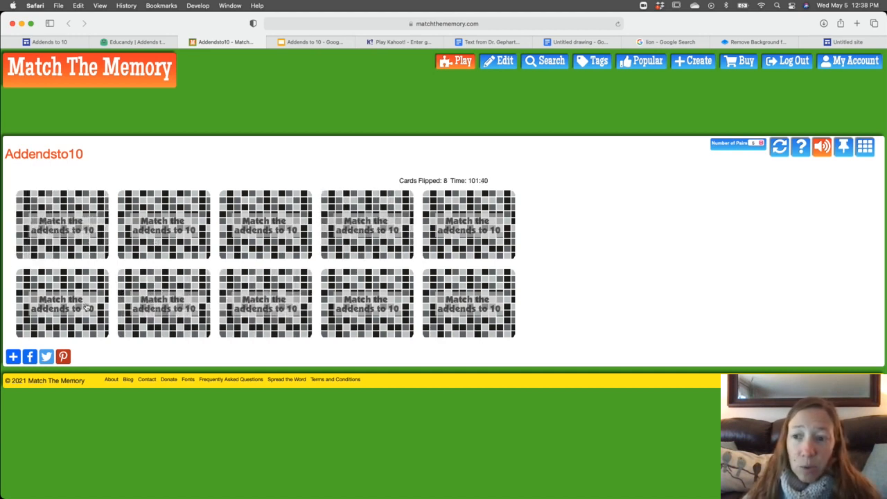
{"action": "left_click", "coordinate": [62, 303]}
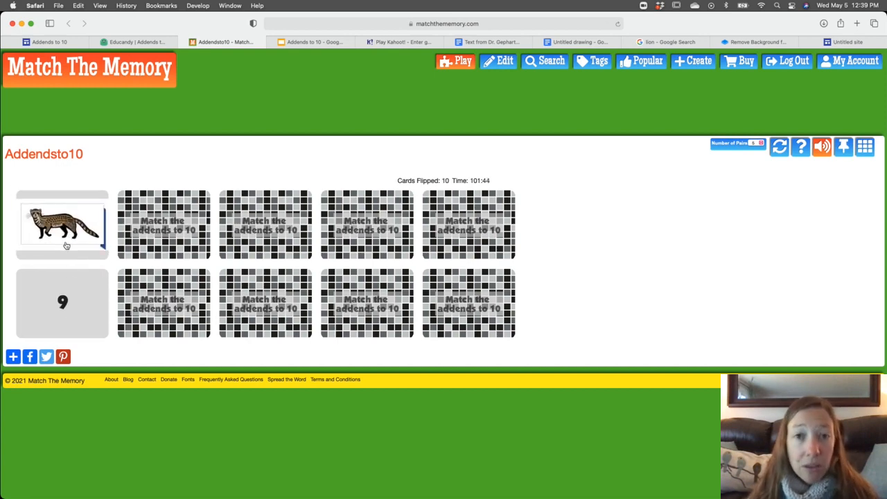
{"action": "left_click", "coordinate": [311, 42]}
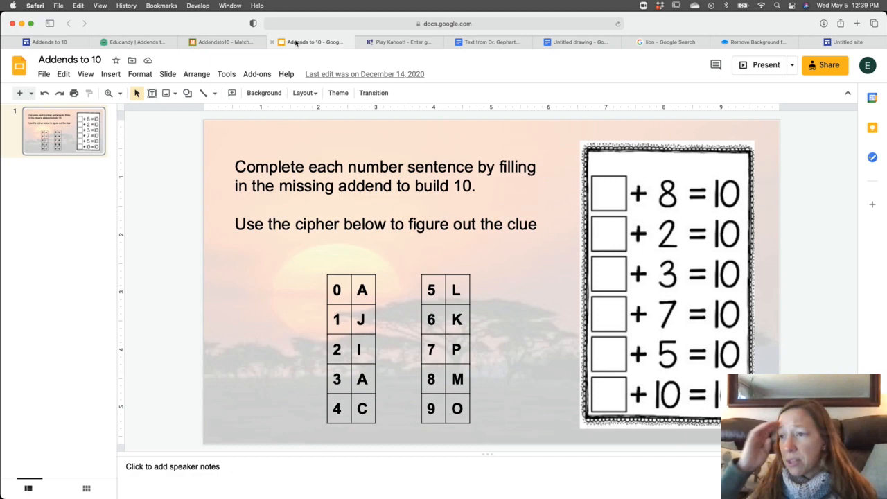
{"action": "mouse_move", "coordinate": [832, 88]}
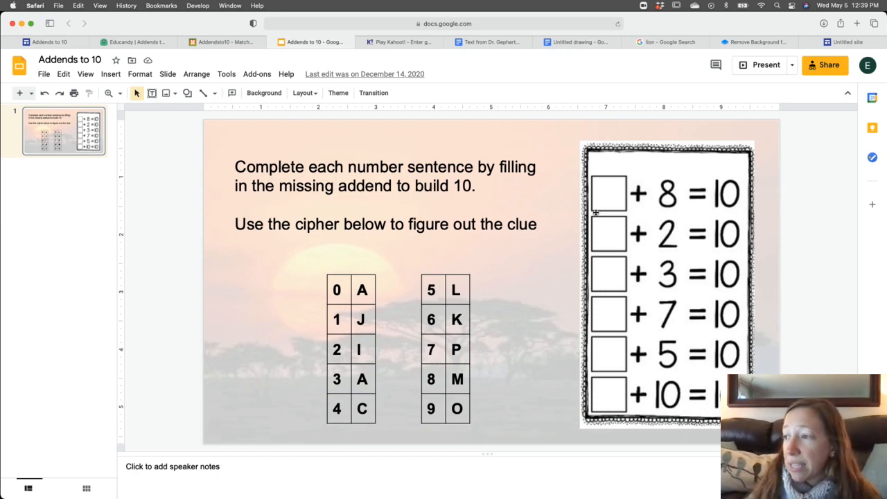
{"action": "mouse_move", "coordinate": [702, 209]}
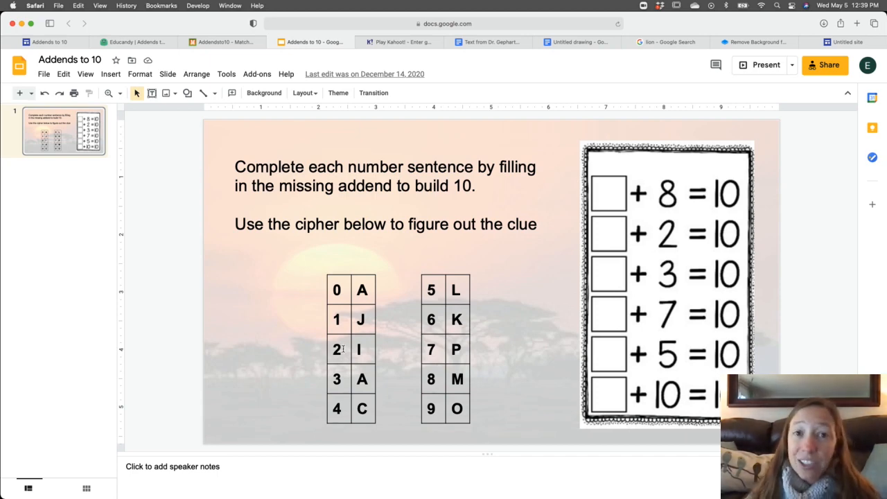
{"action": "mouse_move", "coordinate": [567, 215]}
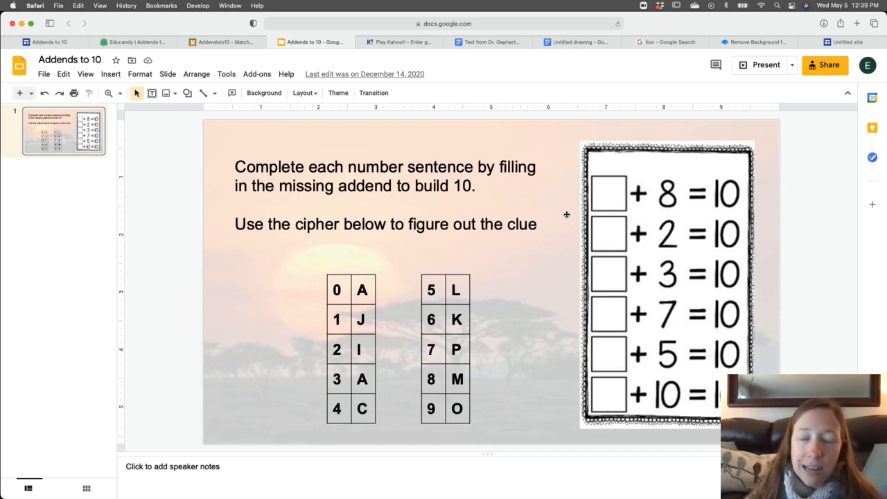
- Switch to the Kahoot! Addends to 10 single-player game
{"action": "left_click", "coordinate": [399, 41]}
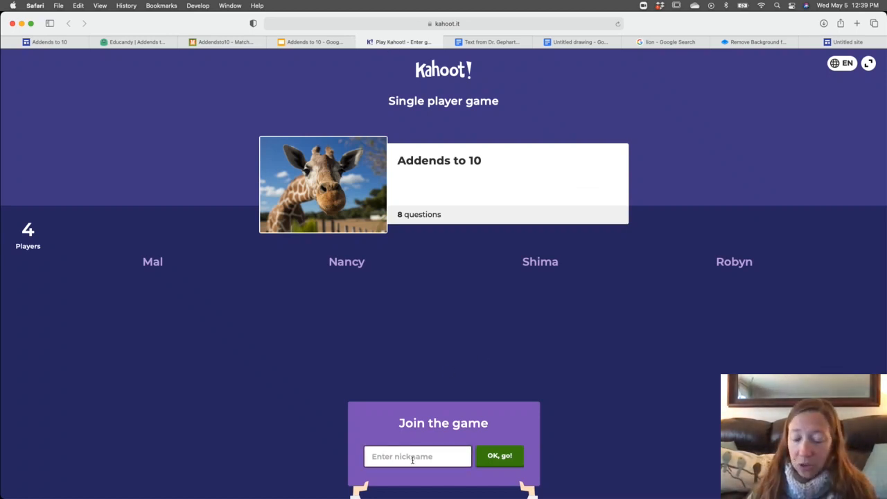
- Join the Kahoot! game with nickname 'Erin' and answer questions, moving past results and the scoreboard
{"action": "type", "text": "Erin"}
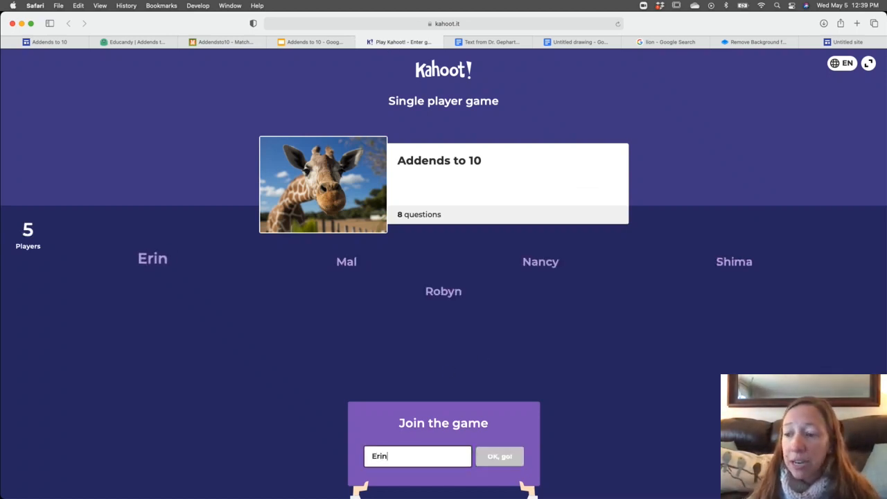
{"action": "left_click", "coordinate": [499, 456]}
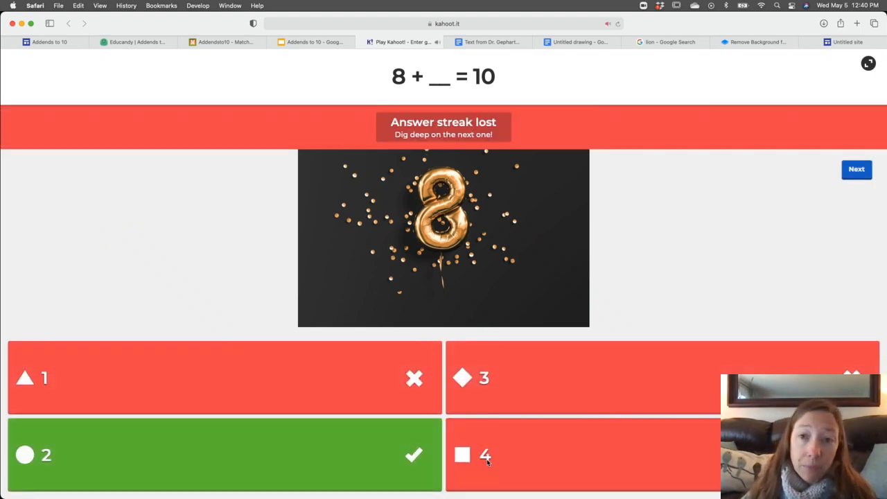
{"action": "left_click", "coordinate": [857, 168]}
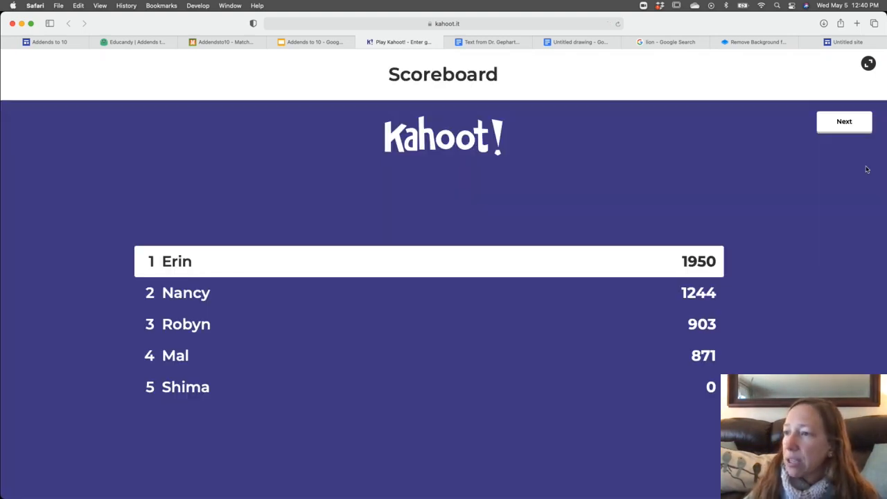
{"action": "left_click", "coordinate": [844, 122]}
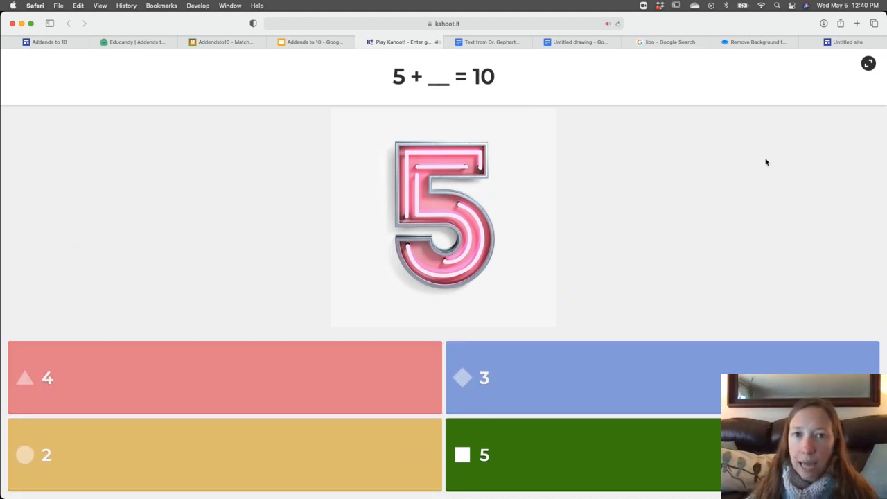
{"action": "left_click", "coordinate": [443, 42]}
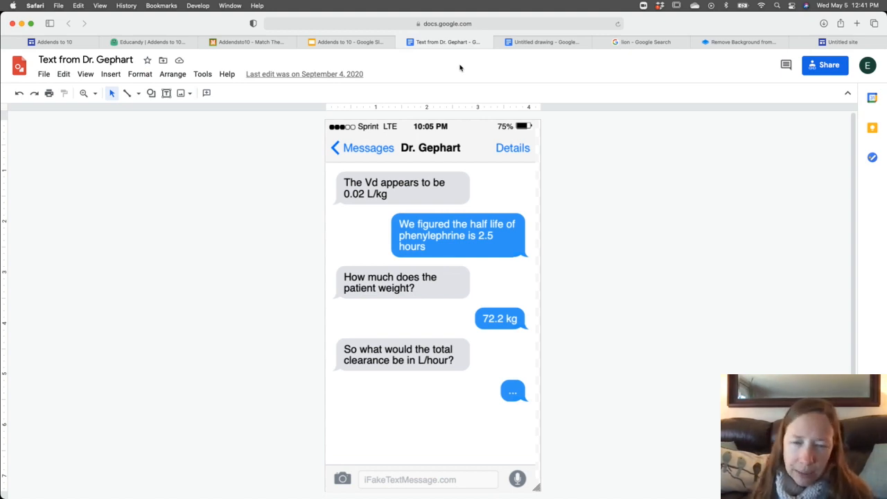
{"action": "mouse_move", "coordinate": [471, 90]}
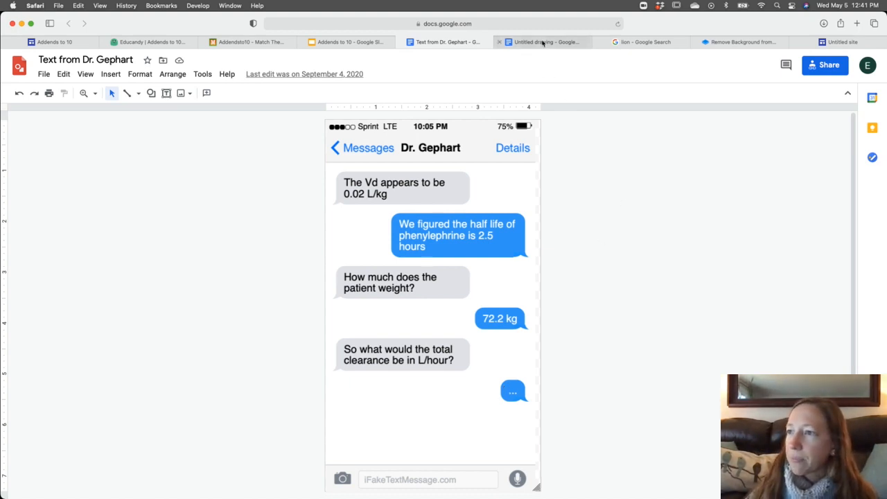
- Switch to the blank untitled Google Drawing canvas
{"action": "left_click", "coordinate": [543, 42]}
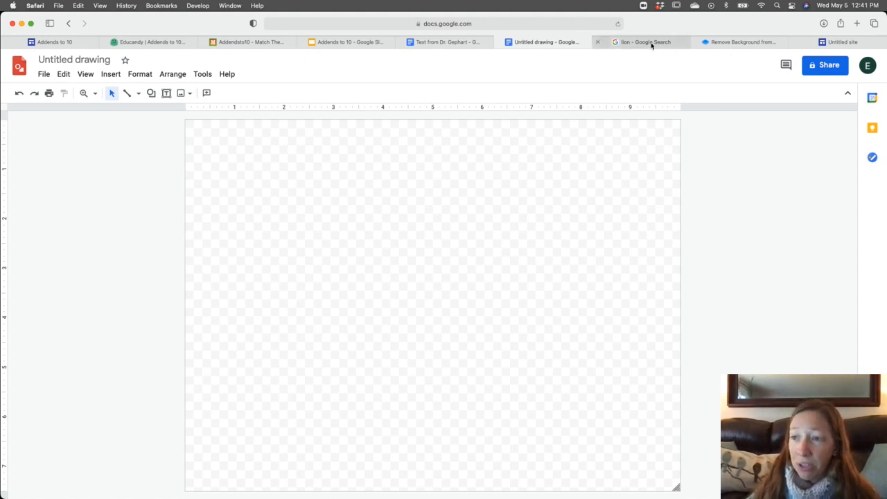
- Narrow the lion image search to Creative Commons licenses via Advanced search
{"action": "left_click", "coordinate": [641, 42]}
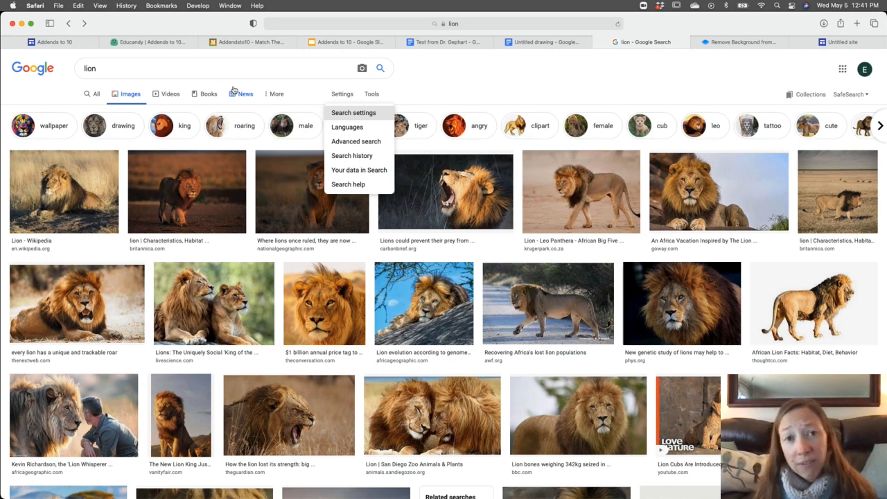
{"action": "mouse_move", "coordinate": [419, 93]}
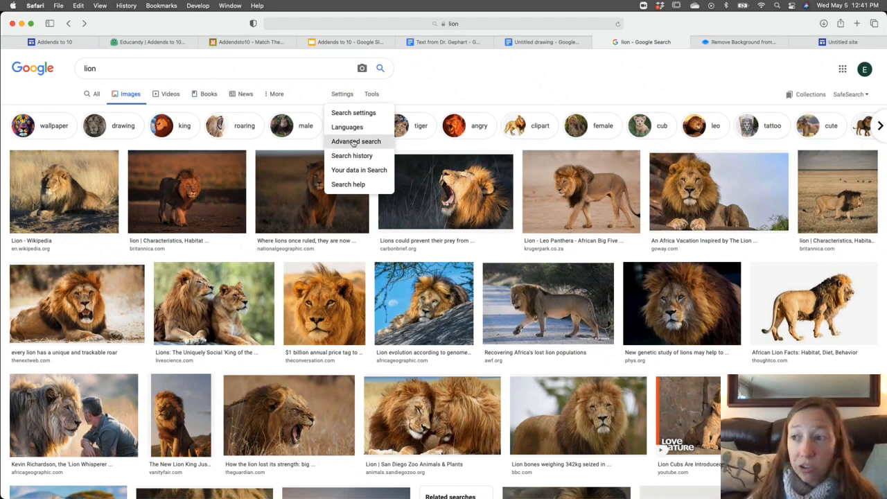
{"action": "left_click", "coordinate": [356, 141]}
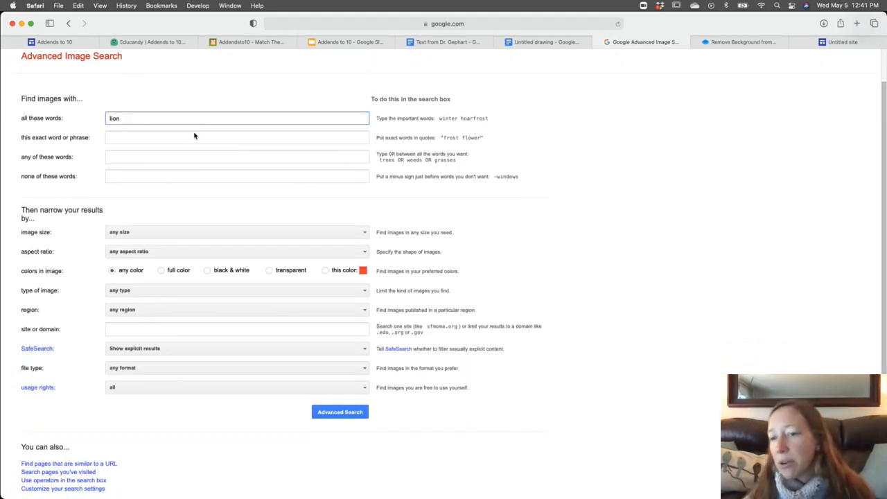
{"action": "left_click", "coordinate": [237, 386]}
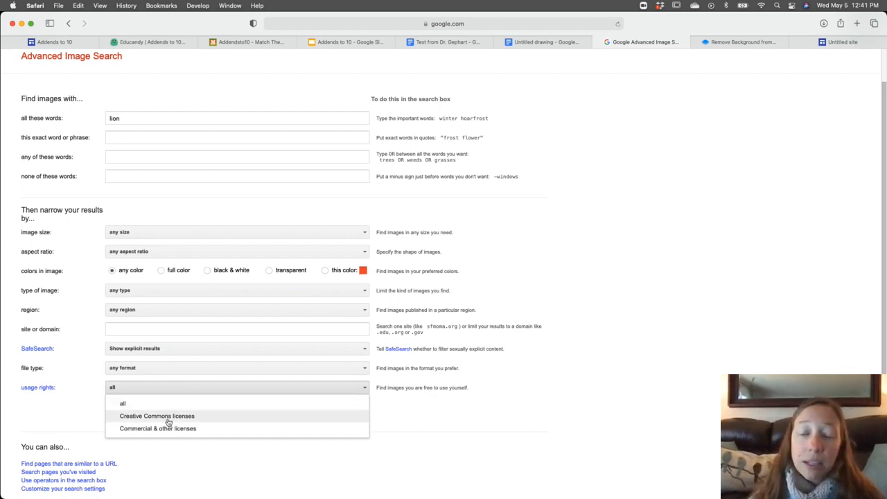
{"action": "left_click", "coordinate": [157, 416]}
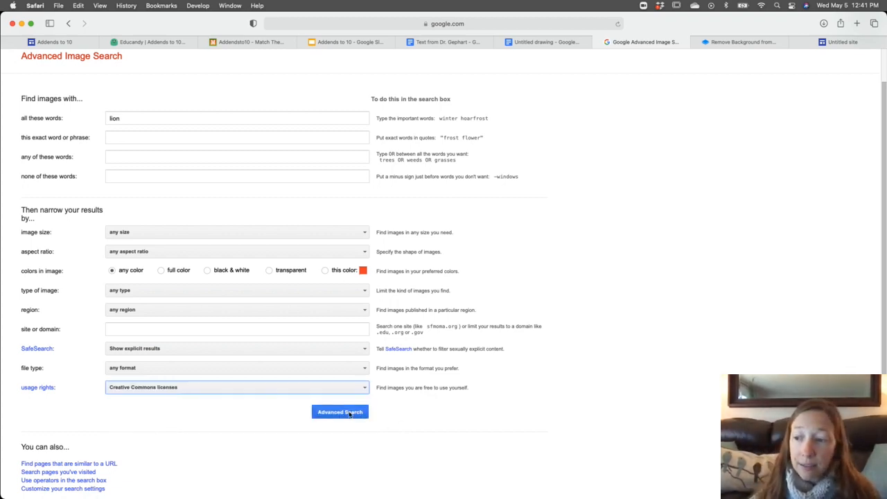
{"action": "left_click", "coordinate": [340, 412]}
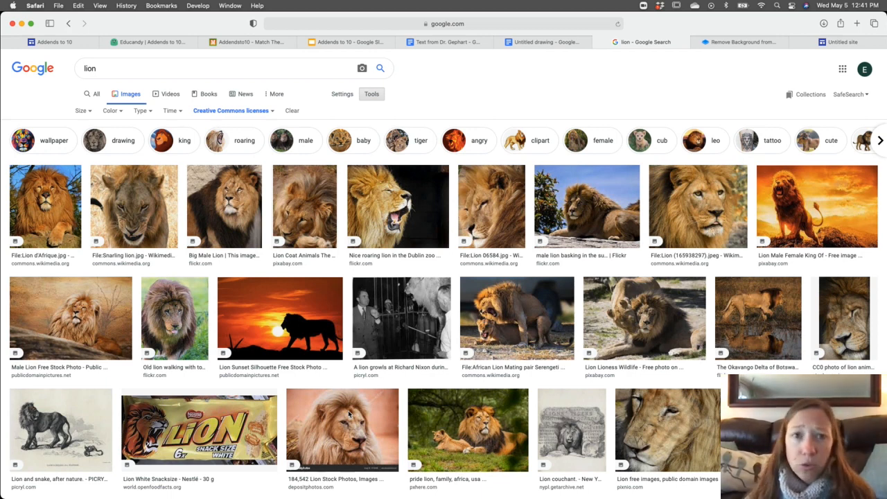
- Change the search query to lion cartoon
{"action": "left_click", "coordinate": [222, 68]}
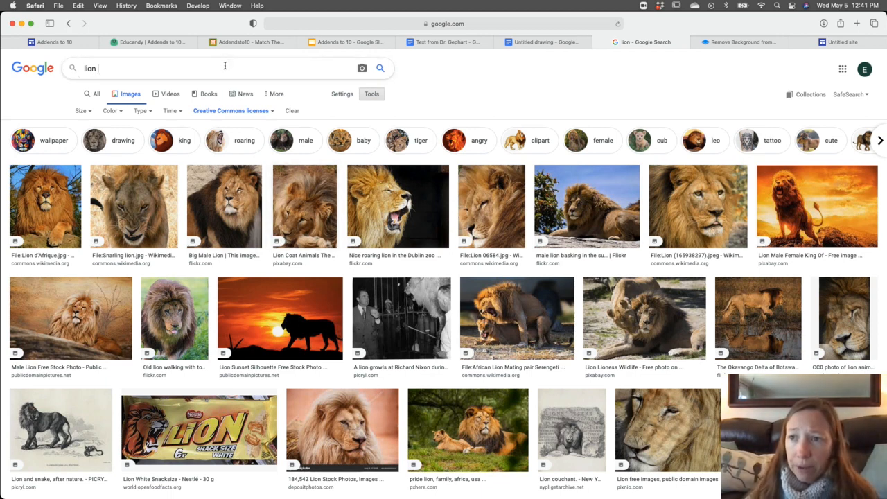
{"action": "type", "text": "cartool"}
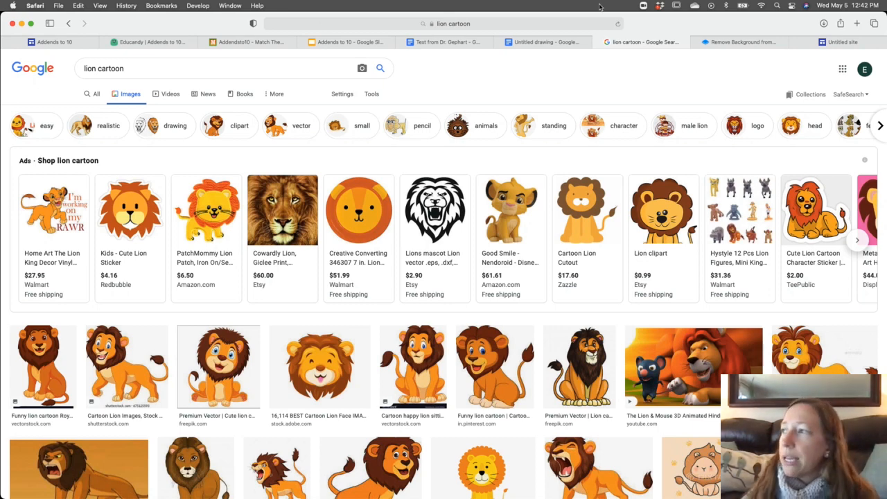
- Edit the cartoon giraffe result with Restore and download it with the background removed
{"action": "left_click", "coordinate": [742, 42]}
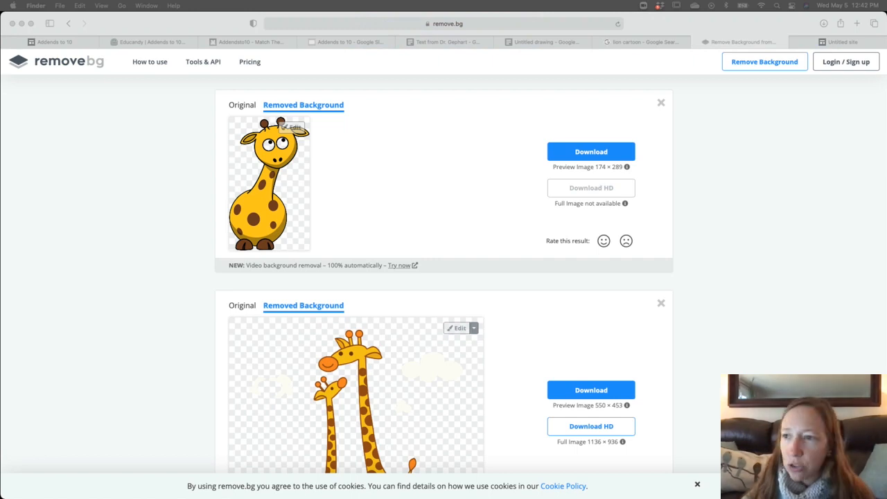
{"action": "scroll", "scroll_direction": "up", "scroll_amount": 3}
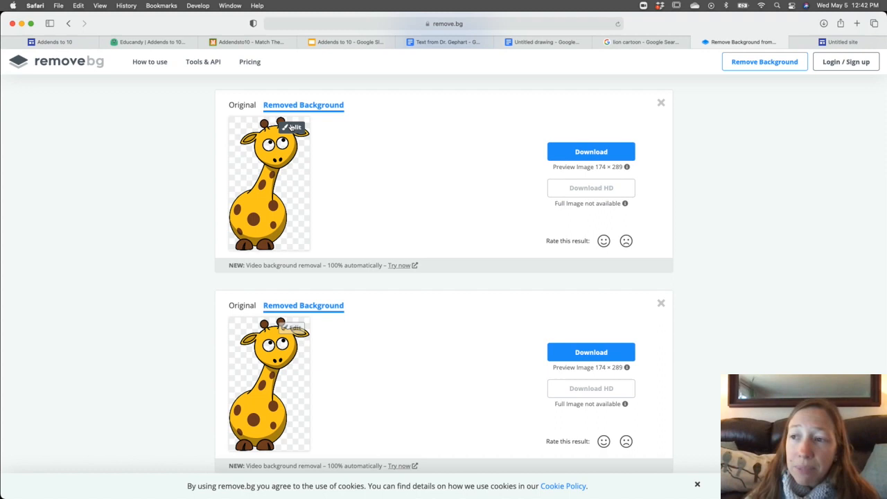
{"action": "left_click", "coordinate": [293, 126]}
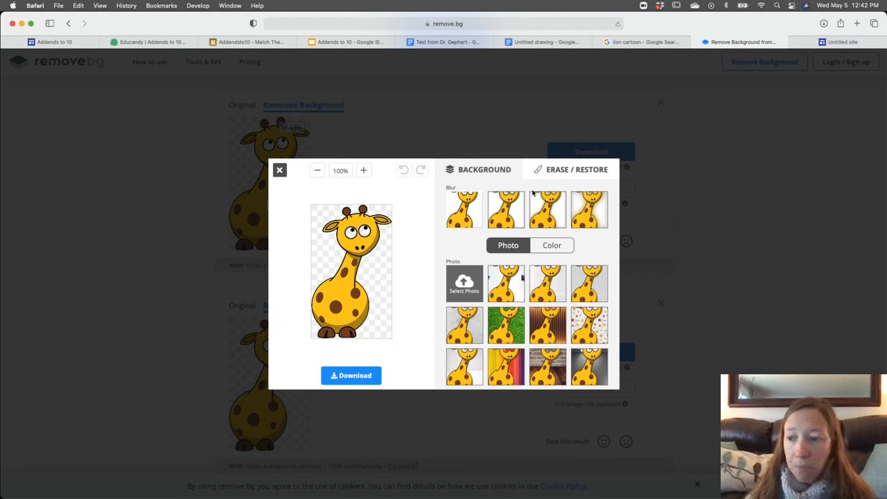
{"action": "left_click", "coordinate": [577, 169]}
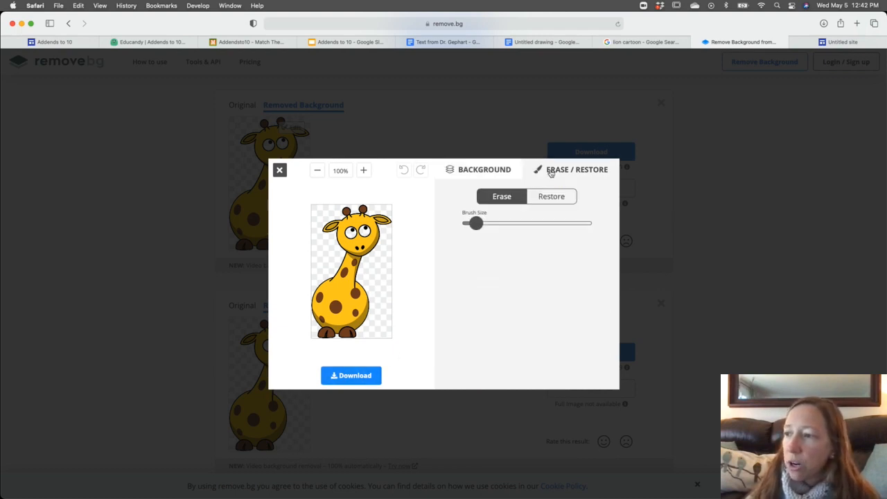
{"action": "left_click", "coordinate": [551, 197]}
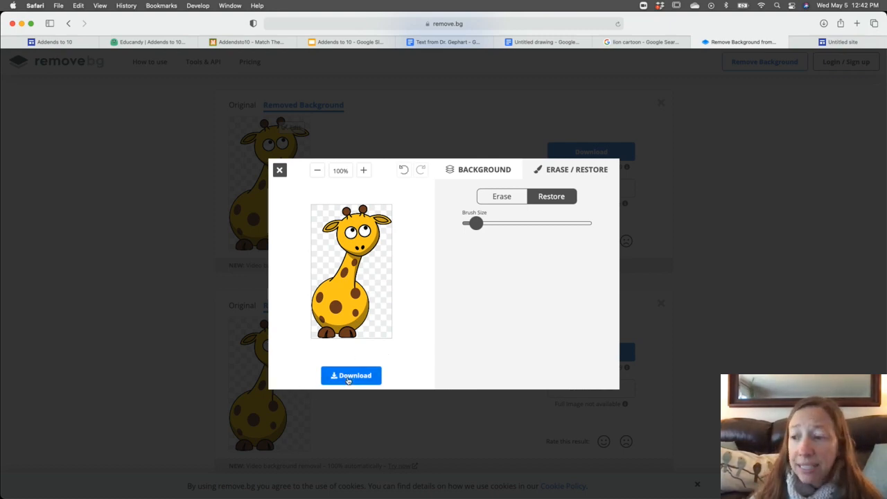
{"action": "left_click", "coordinate": [351, 375]}
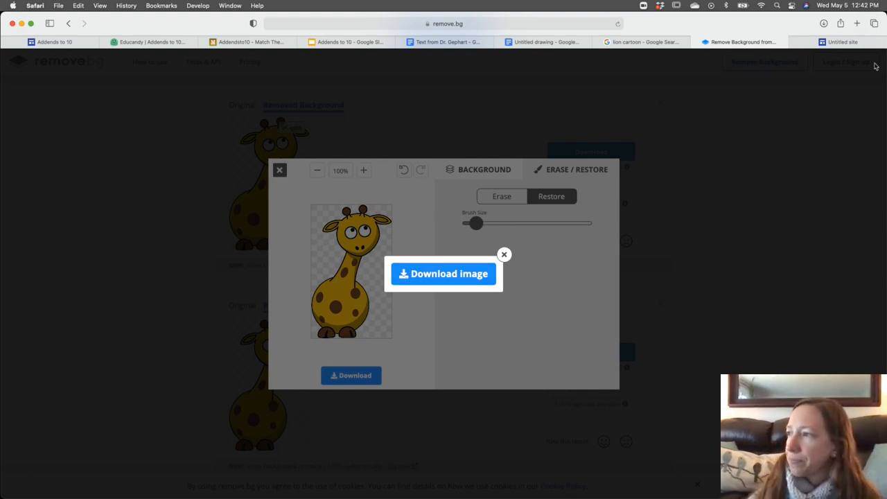
{"action": "left_click", "coordinate": [841, 42]}
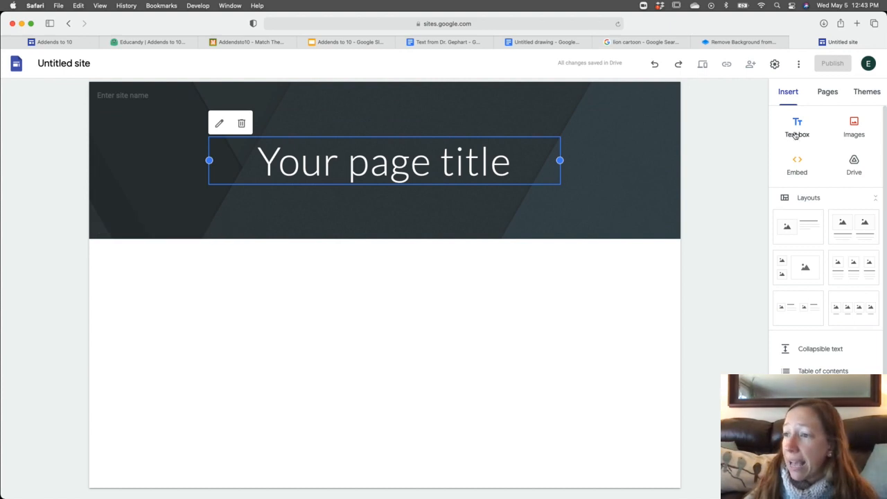
- Add a text box reading 'Prompt' below the page title
{"action": "left_click", "coordinate": [798, 128]}
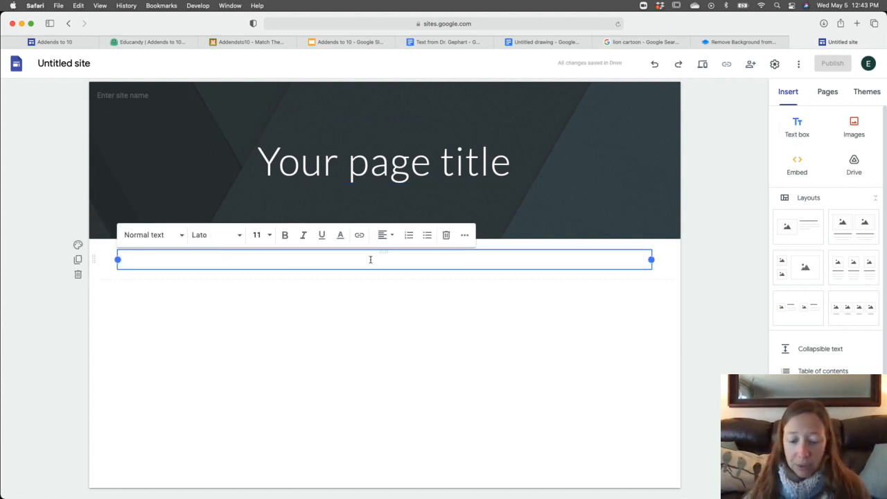
{"action": "type", "text": "Prompt"}
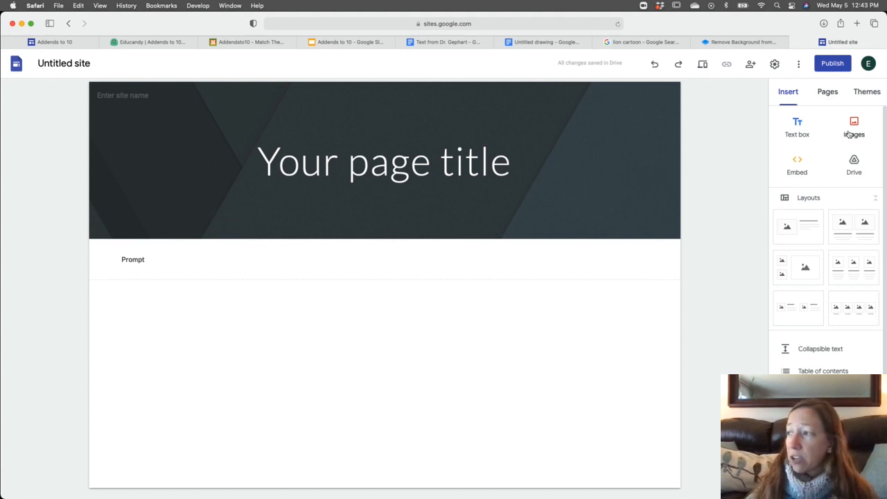
- Insert the Addends to 10 drawing from recent Drive files and resize the safari image
{"action": "left_click", "coordinate": [854, 166]}
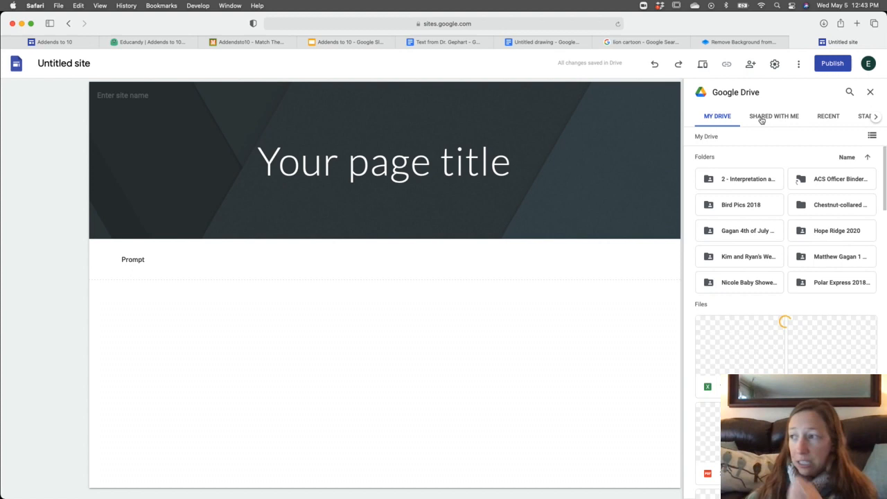
{"action": "left_click", "coordinate": [827, 116]}
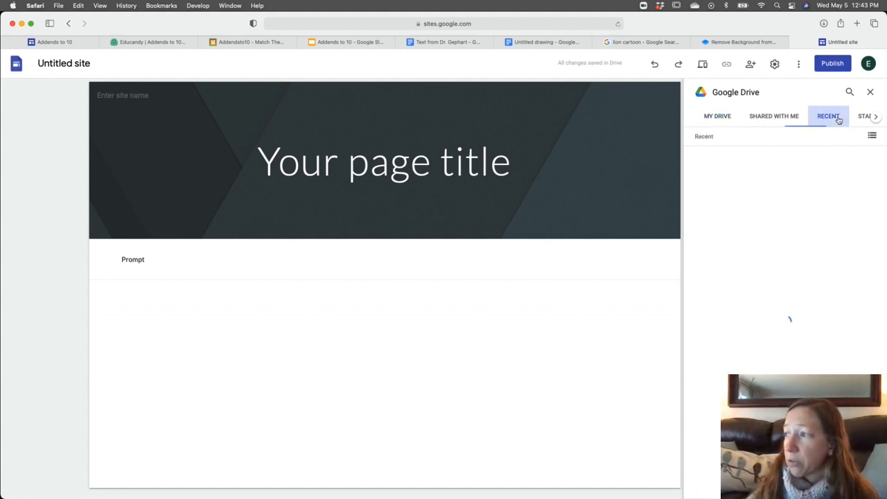
{"action": "left_click", "coordinate": [828, 115]}
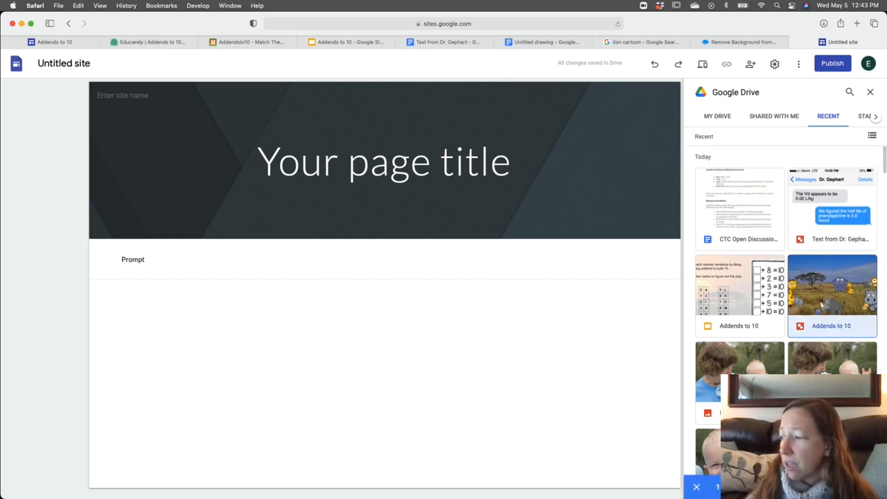
{"action": "left_click", "coordinate": [870, 91]}
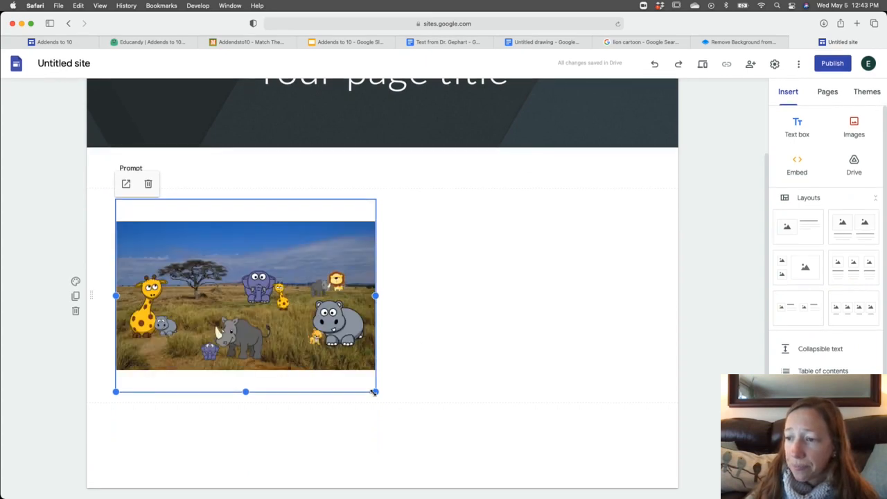
{"action": "left_click_drag", "start_coordinate": [375, 393], "coordinate": [603, 318]}
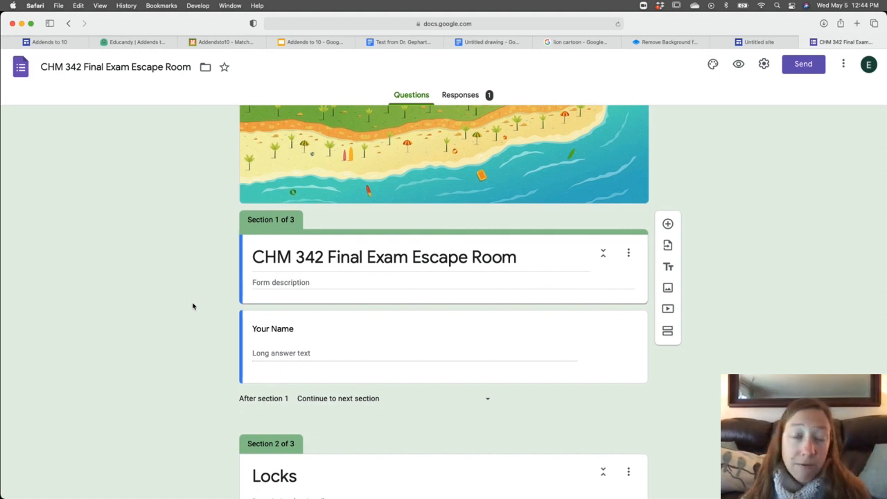
- Scroll through the Locks clue questions down to the Congratulations section
{"action": "scroll", "scroll_direction": "down", "scroll_amount": 3}
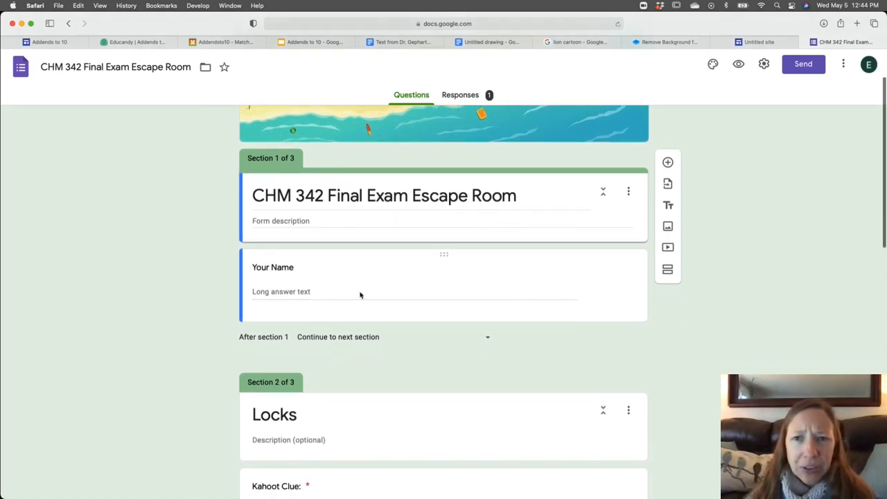
{"action": "scroll", "scroll_direction": "down", "scroll_amount": 3}
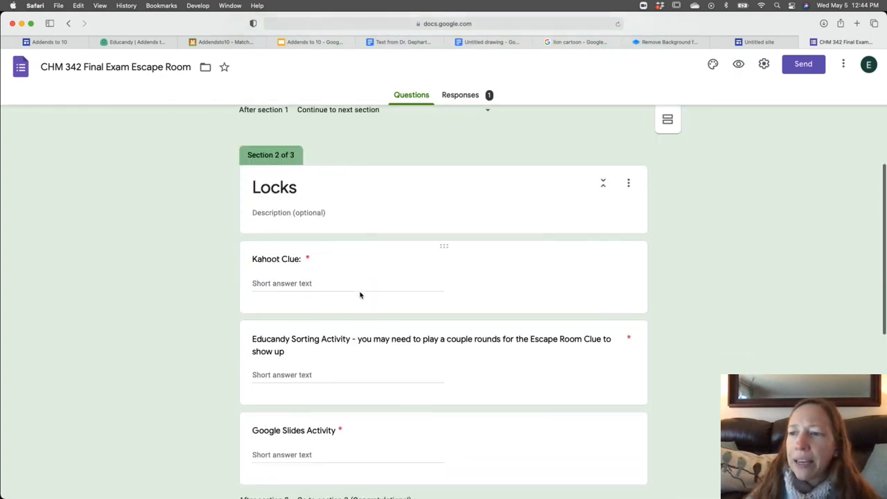
{"action": "scroll", "scroll_direction": "down", "scroll_amount": 3}
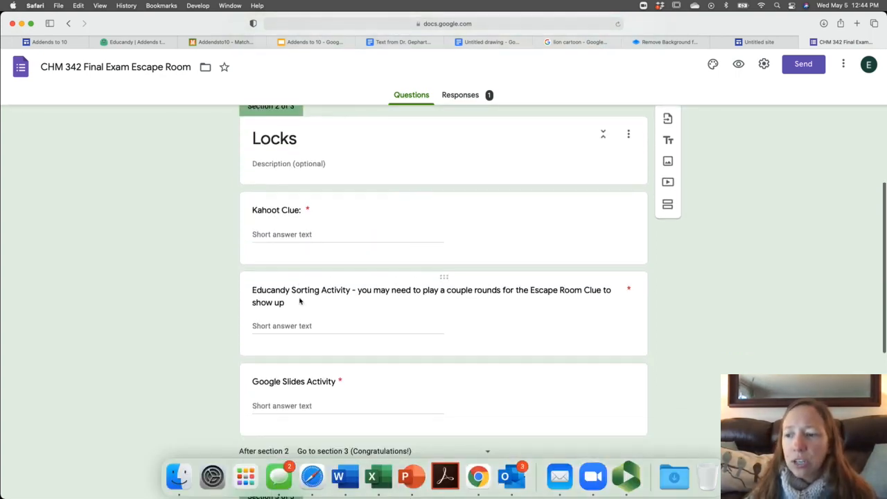
{"action": "scroll", "scroll_direction": "up", "scroll_amount": 3}
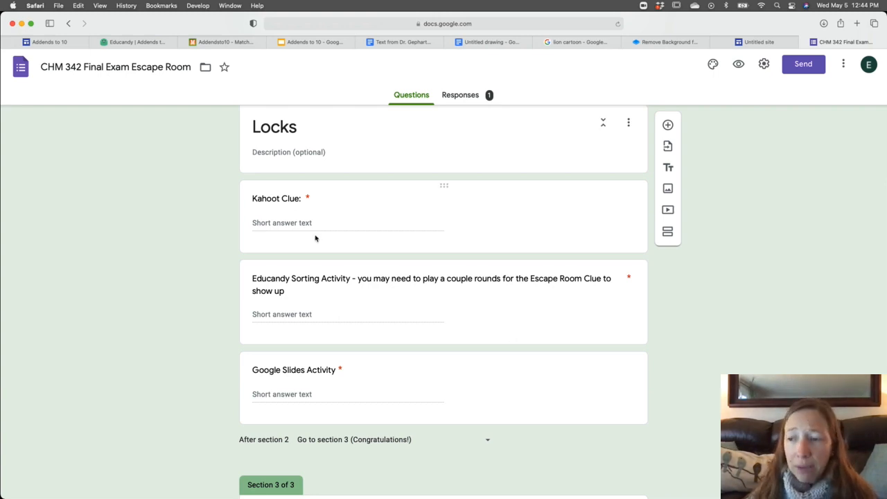
{"action": "scroll", "scroll_direction": "down", "scroll_amount": 3}
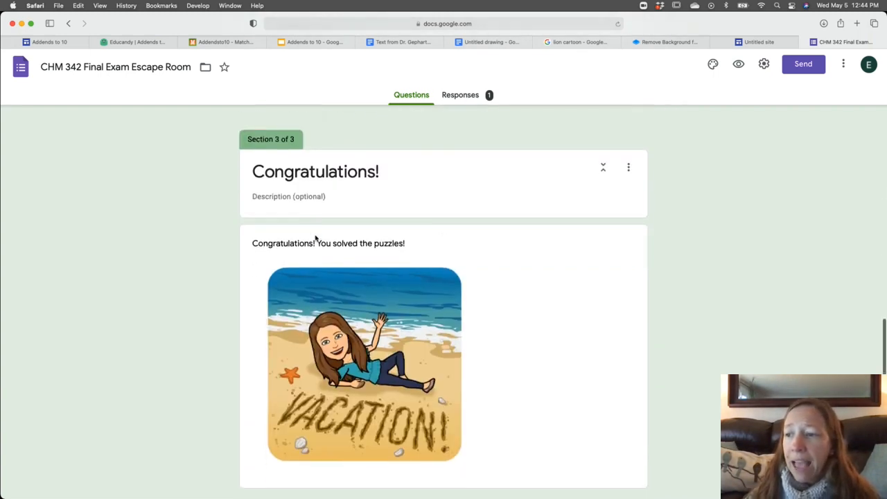